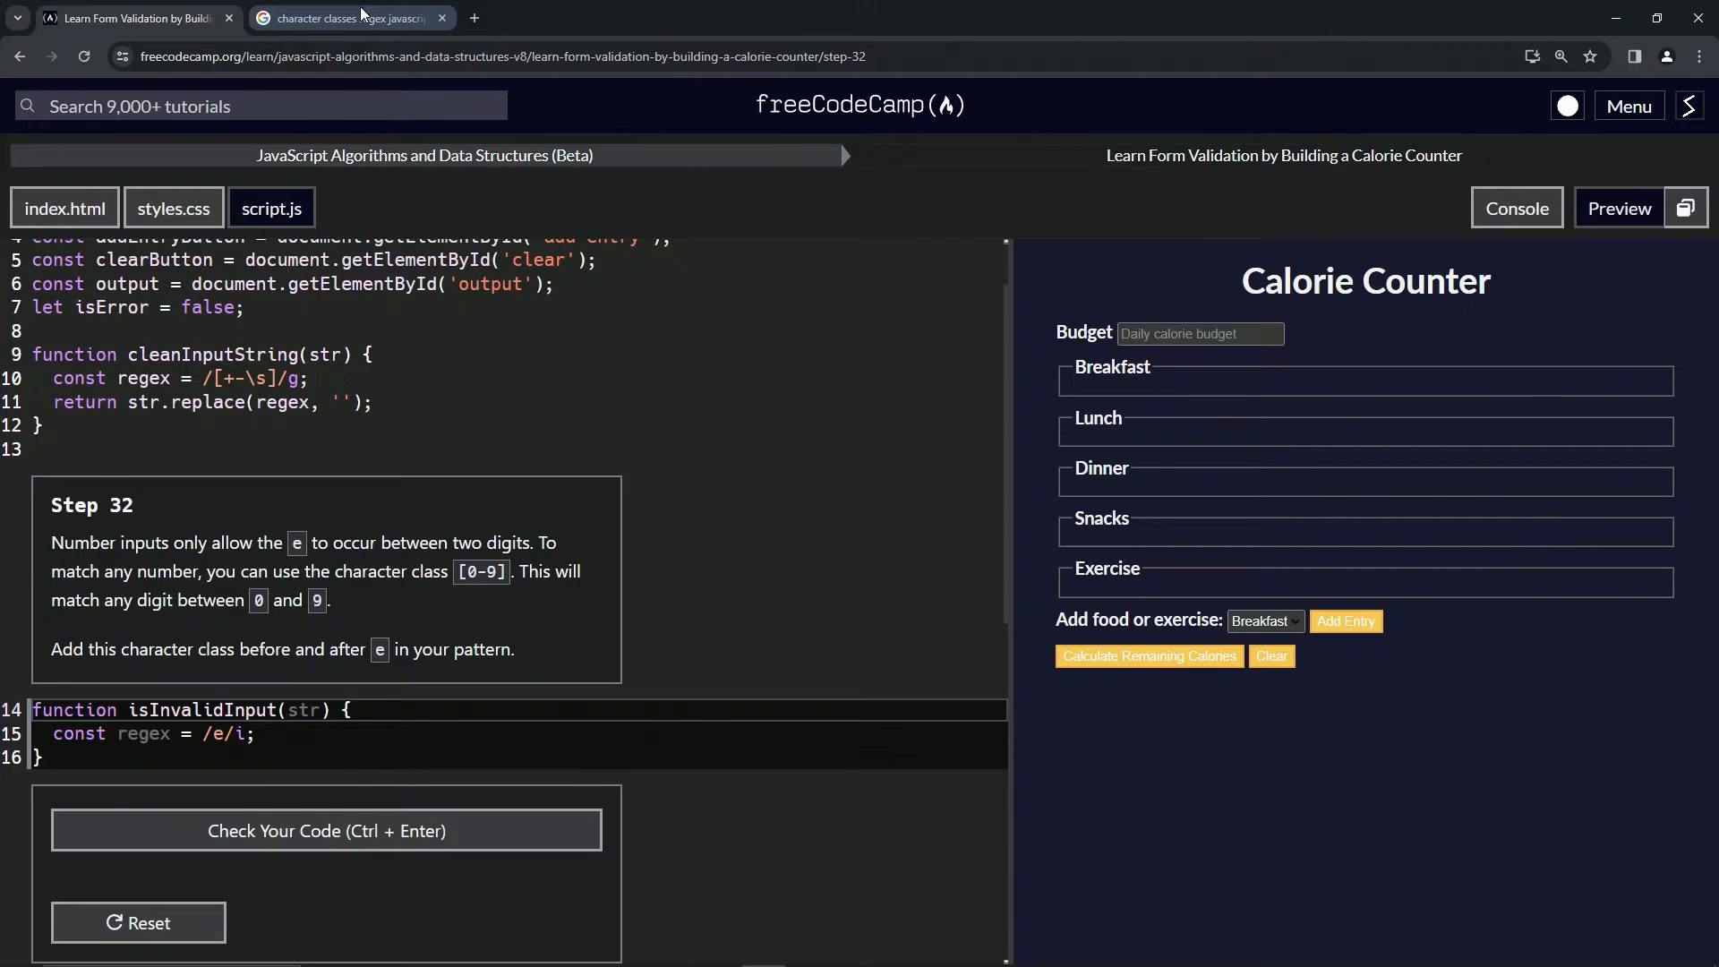
- Switch to the Google results tab for 'character classes regex javascript'
click(344, 18)
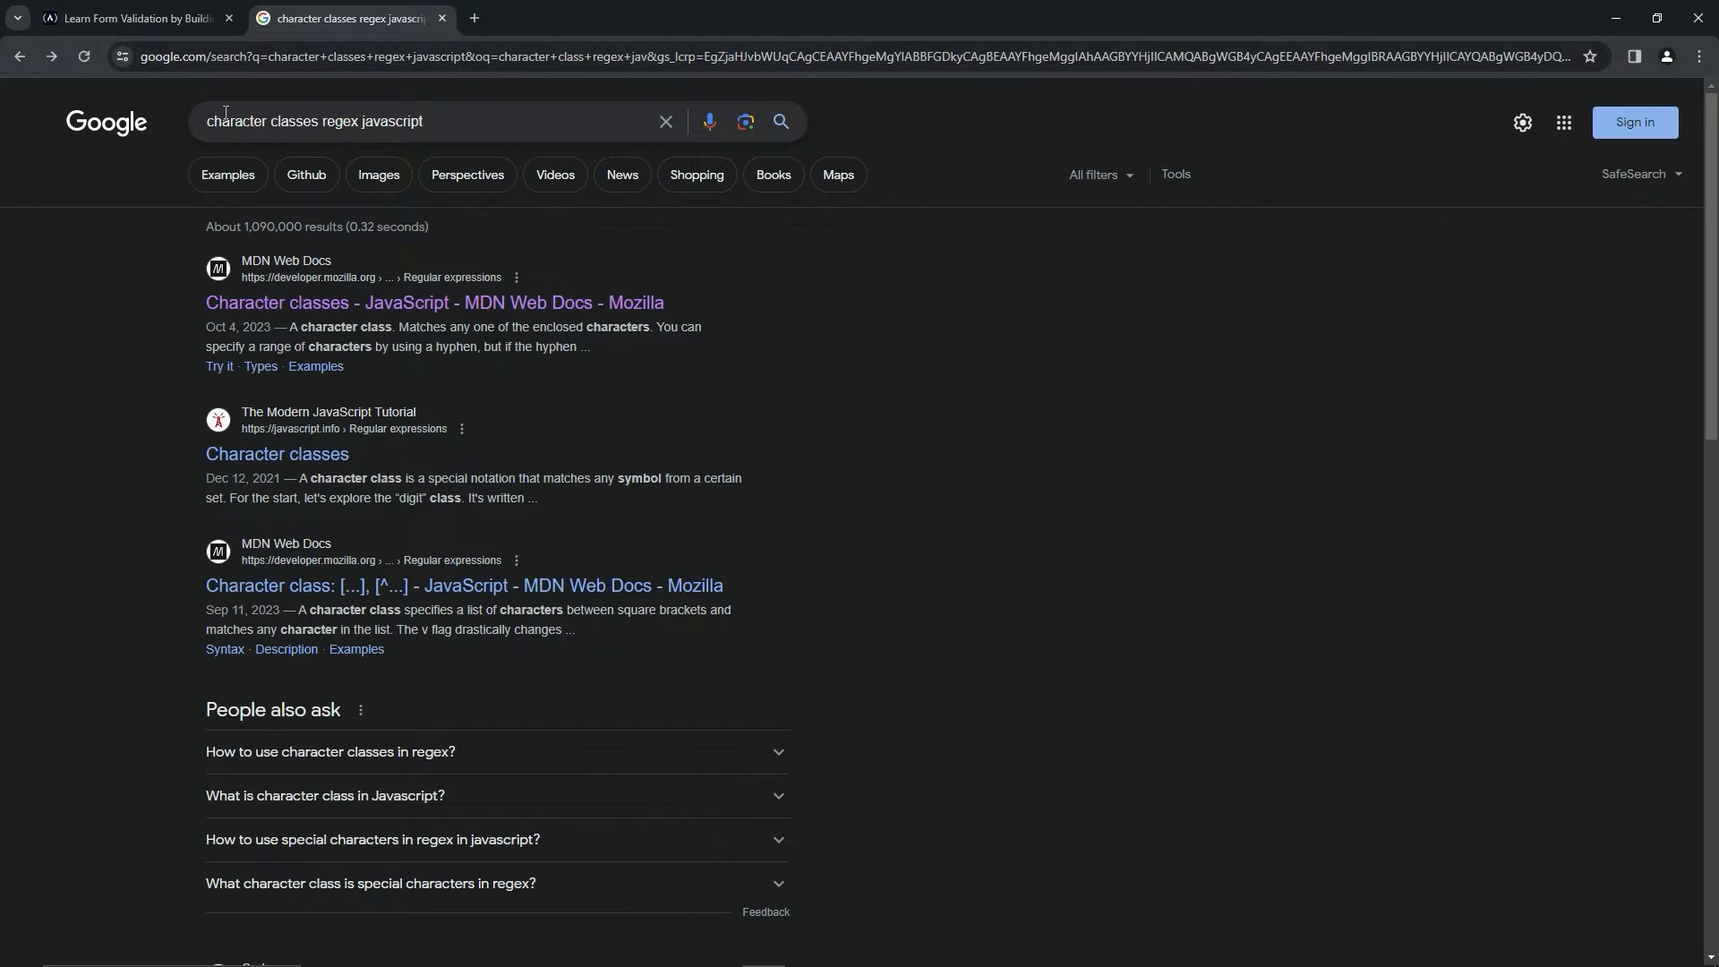
mouse_move(401, 143)
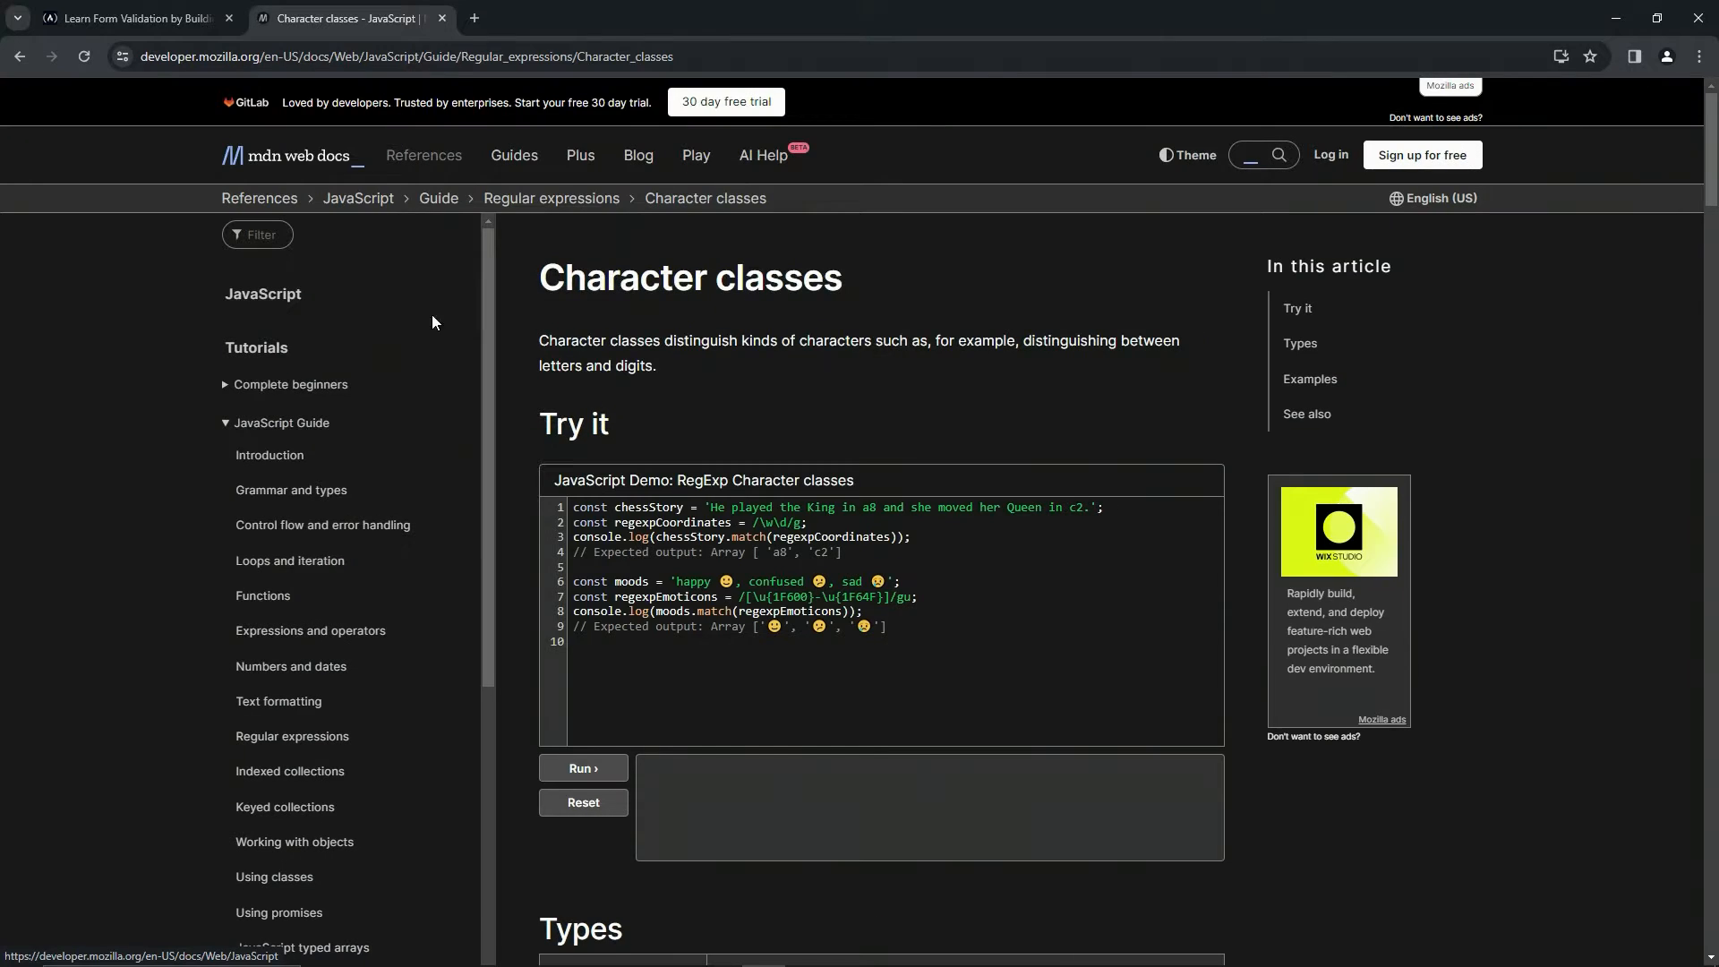
- Scroll the MDN Character classes article down to the Types table on [a-c] ranges
scroll(down, 3)
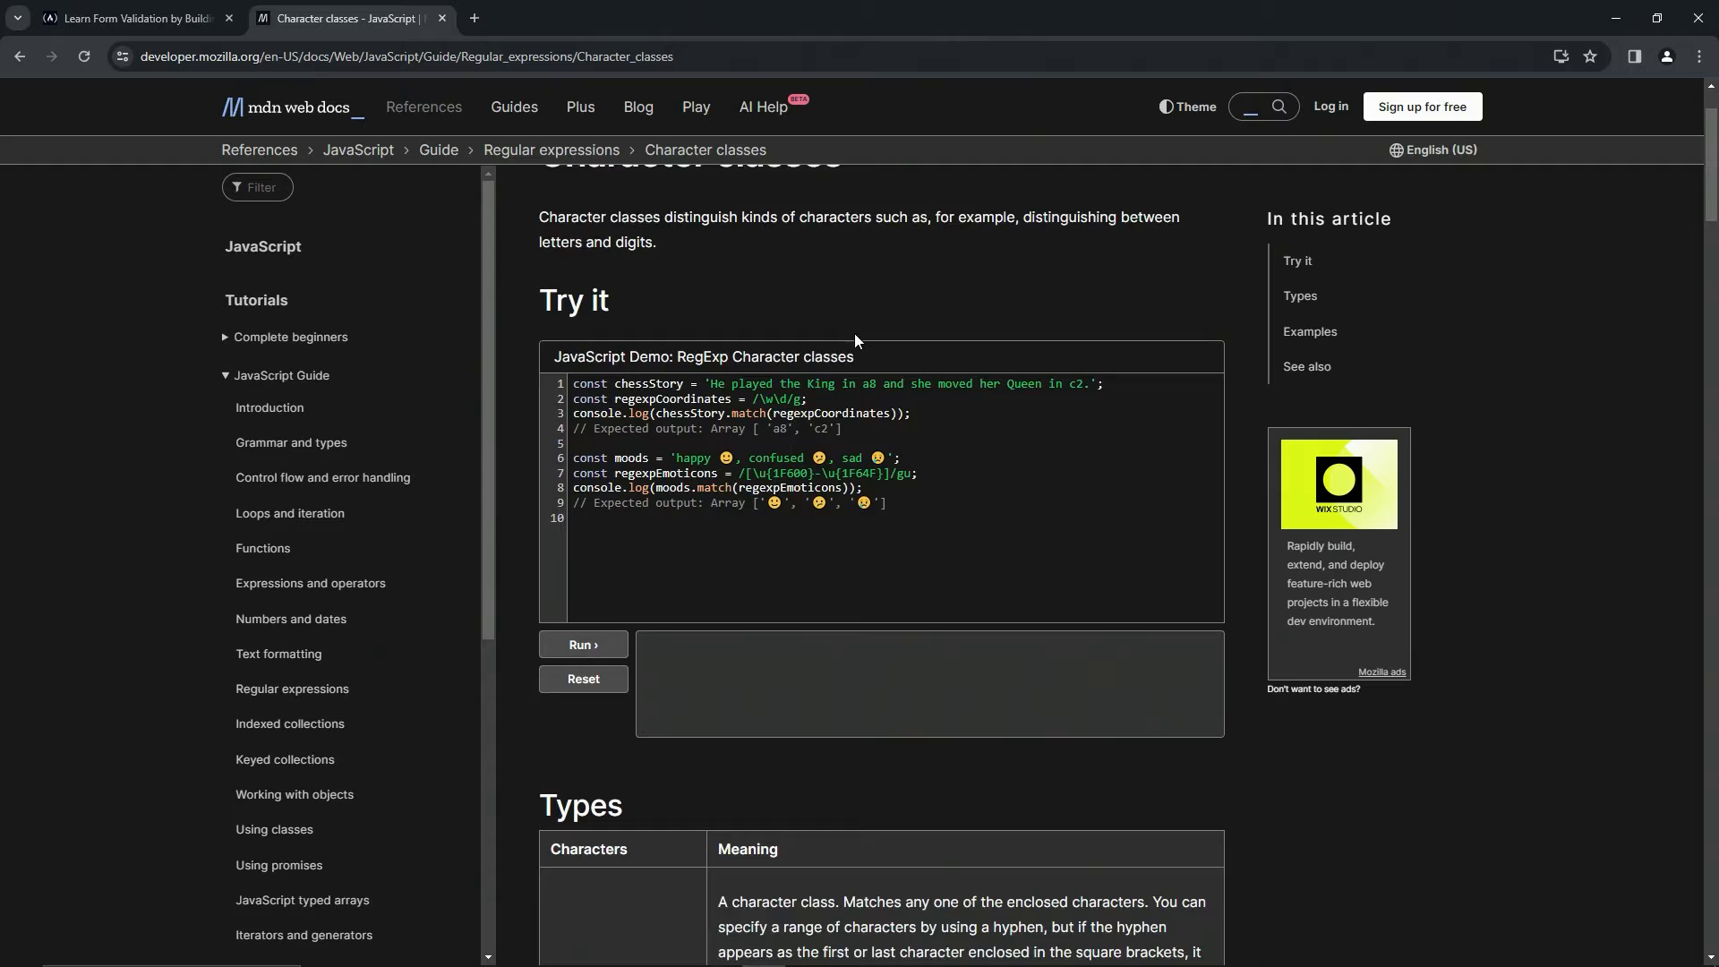
scroll(down, 3)
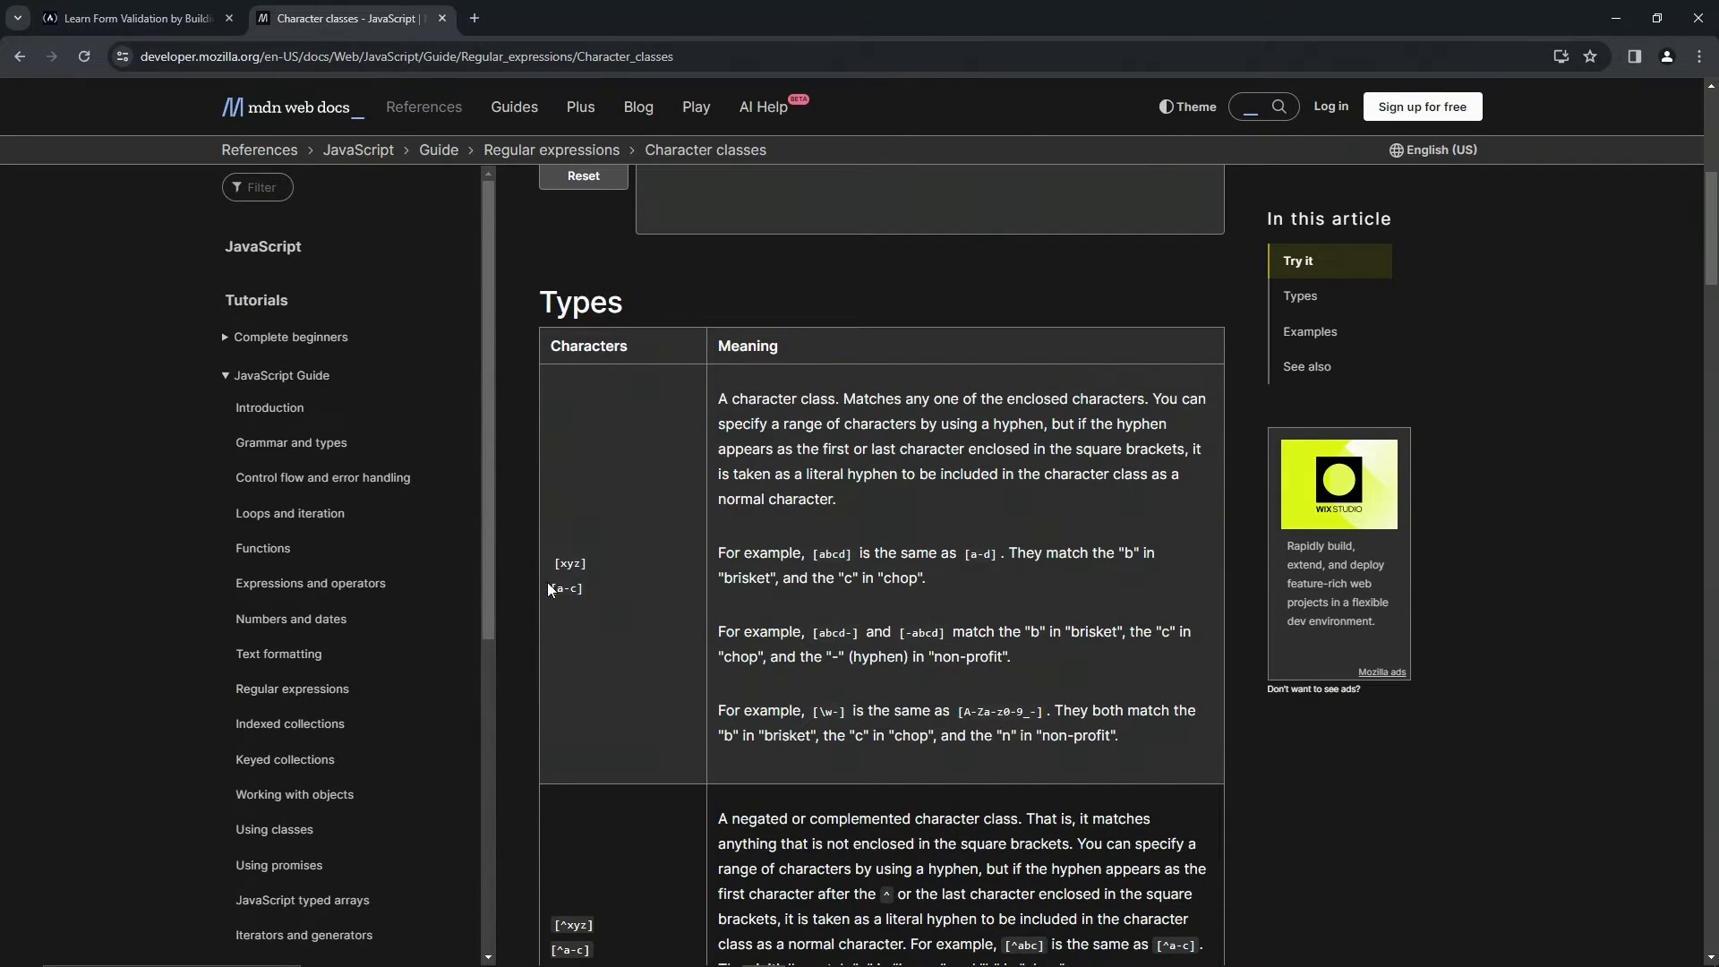
mouse_move(617, 592)
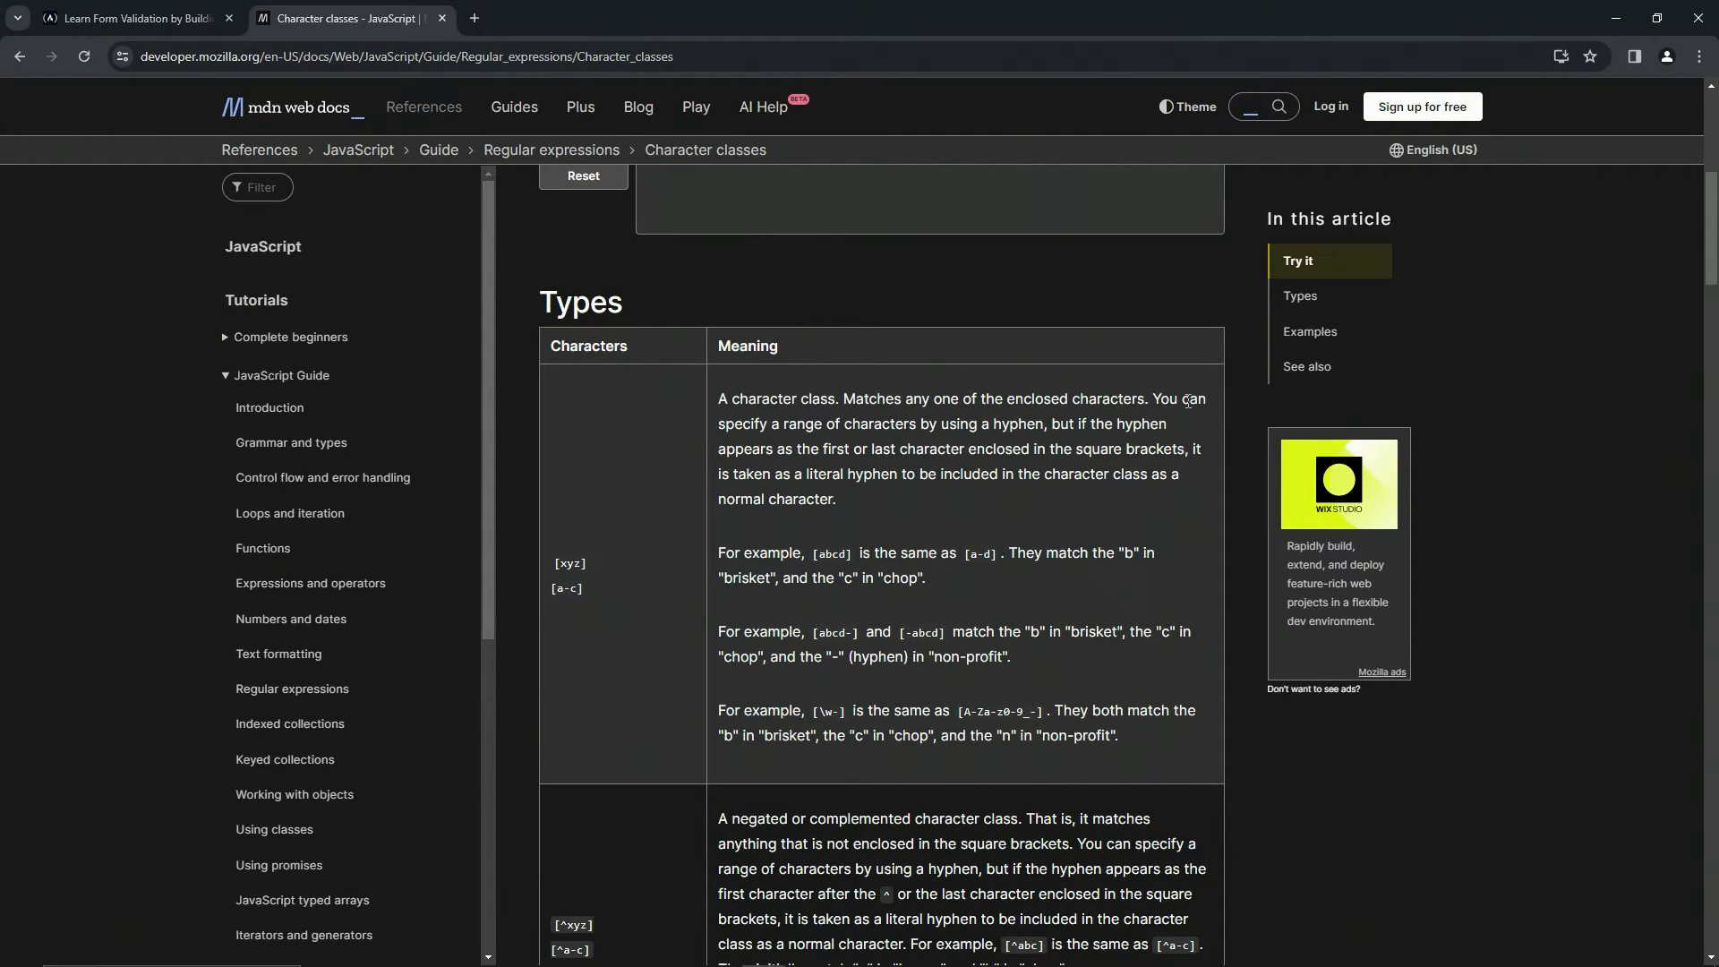
mouse_move(989, 431)
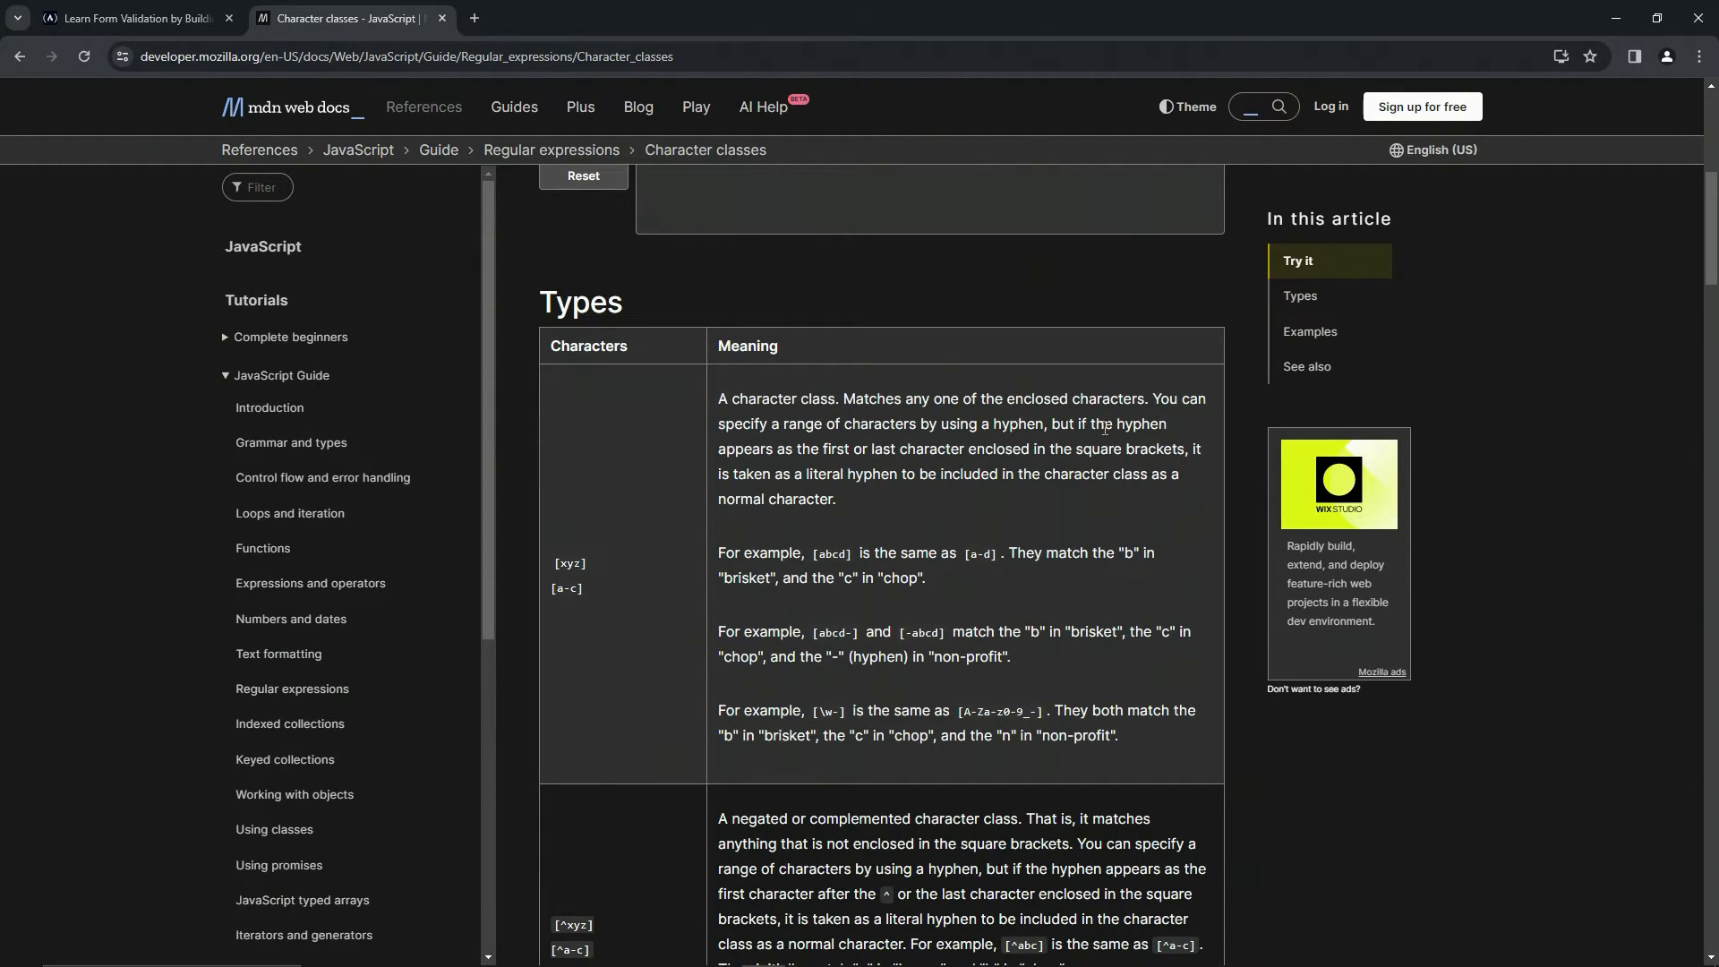
mouse_move(872, 448)
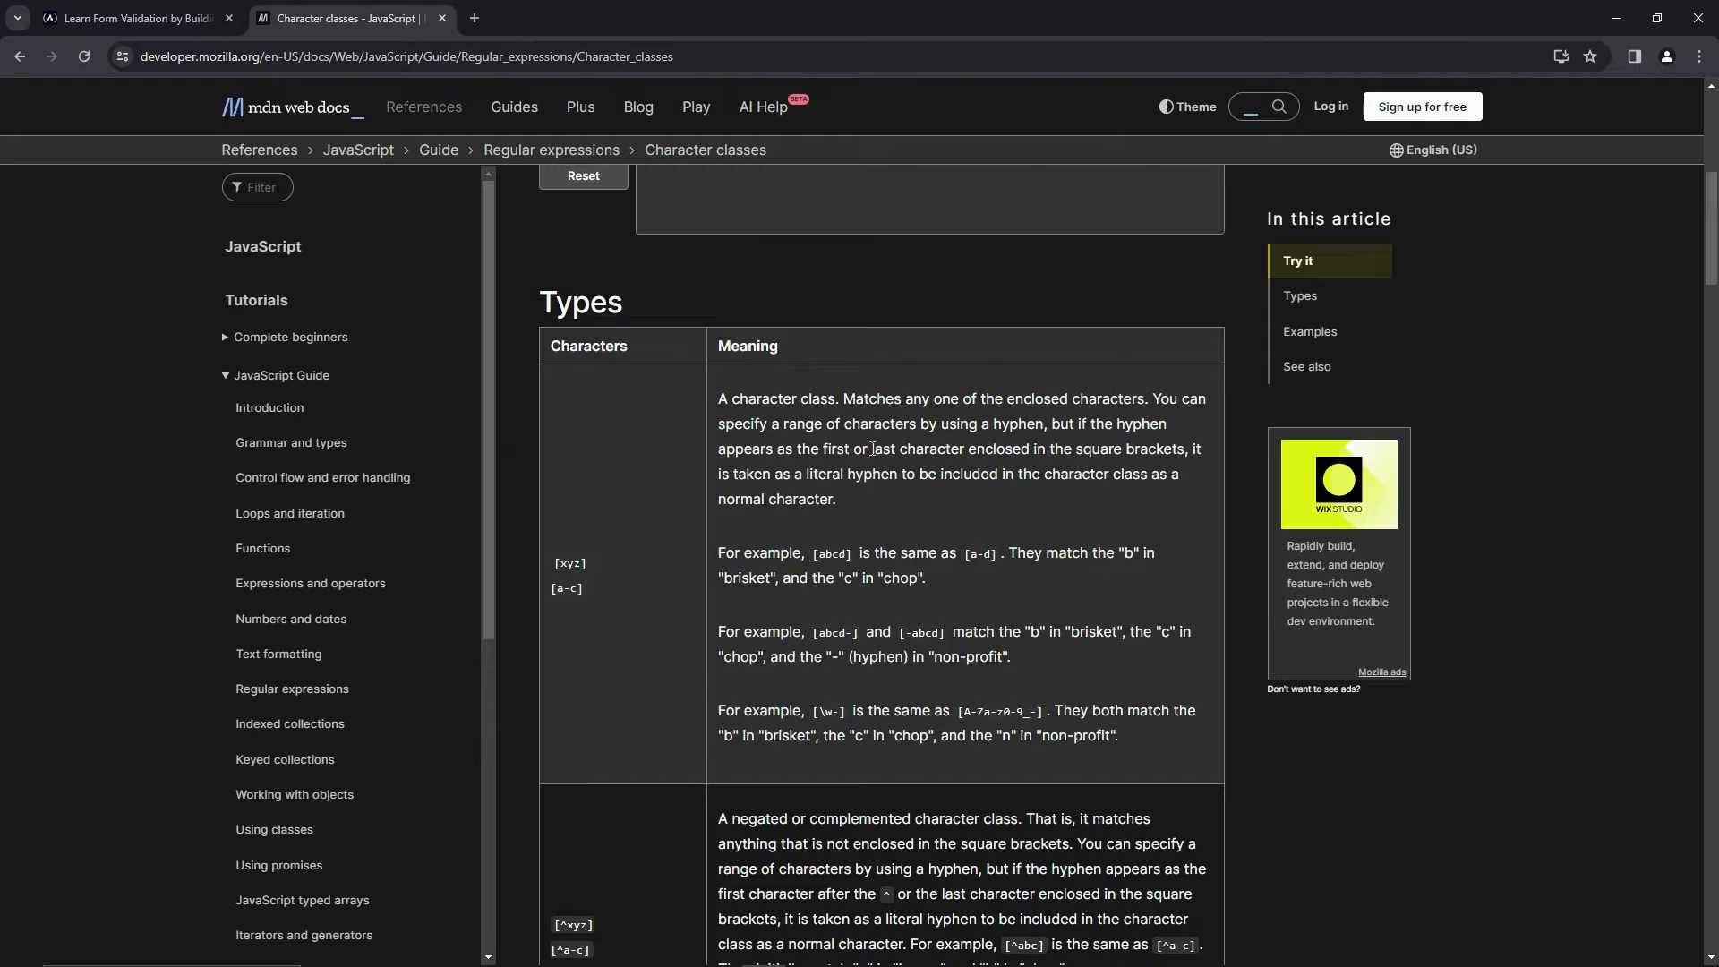
mouse_move(1060, 448)
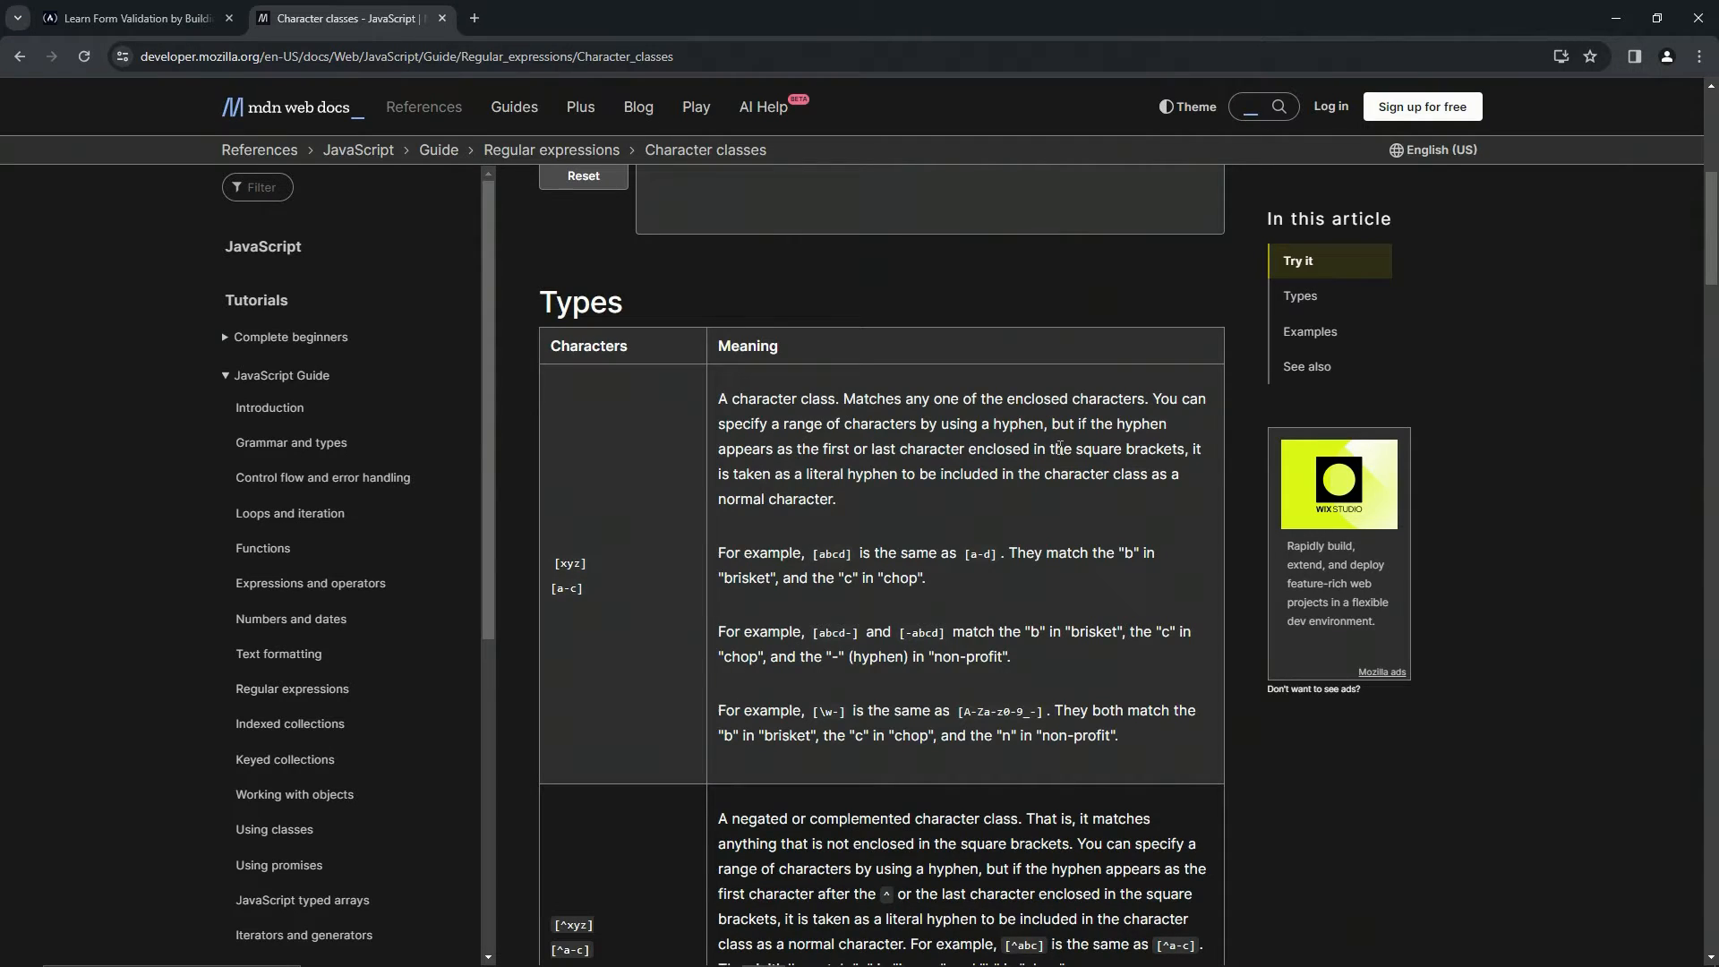
mouse_move(708, 473)
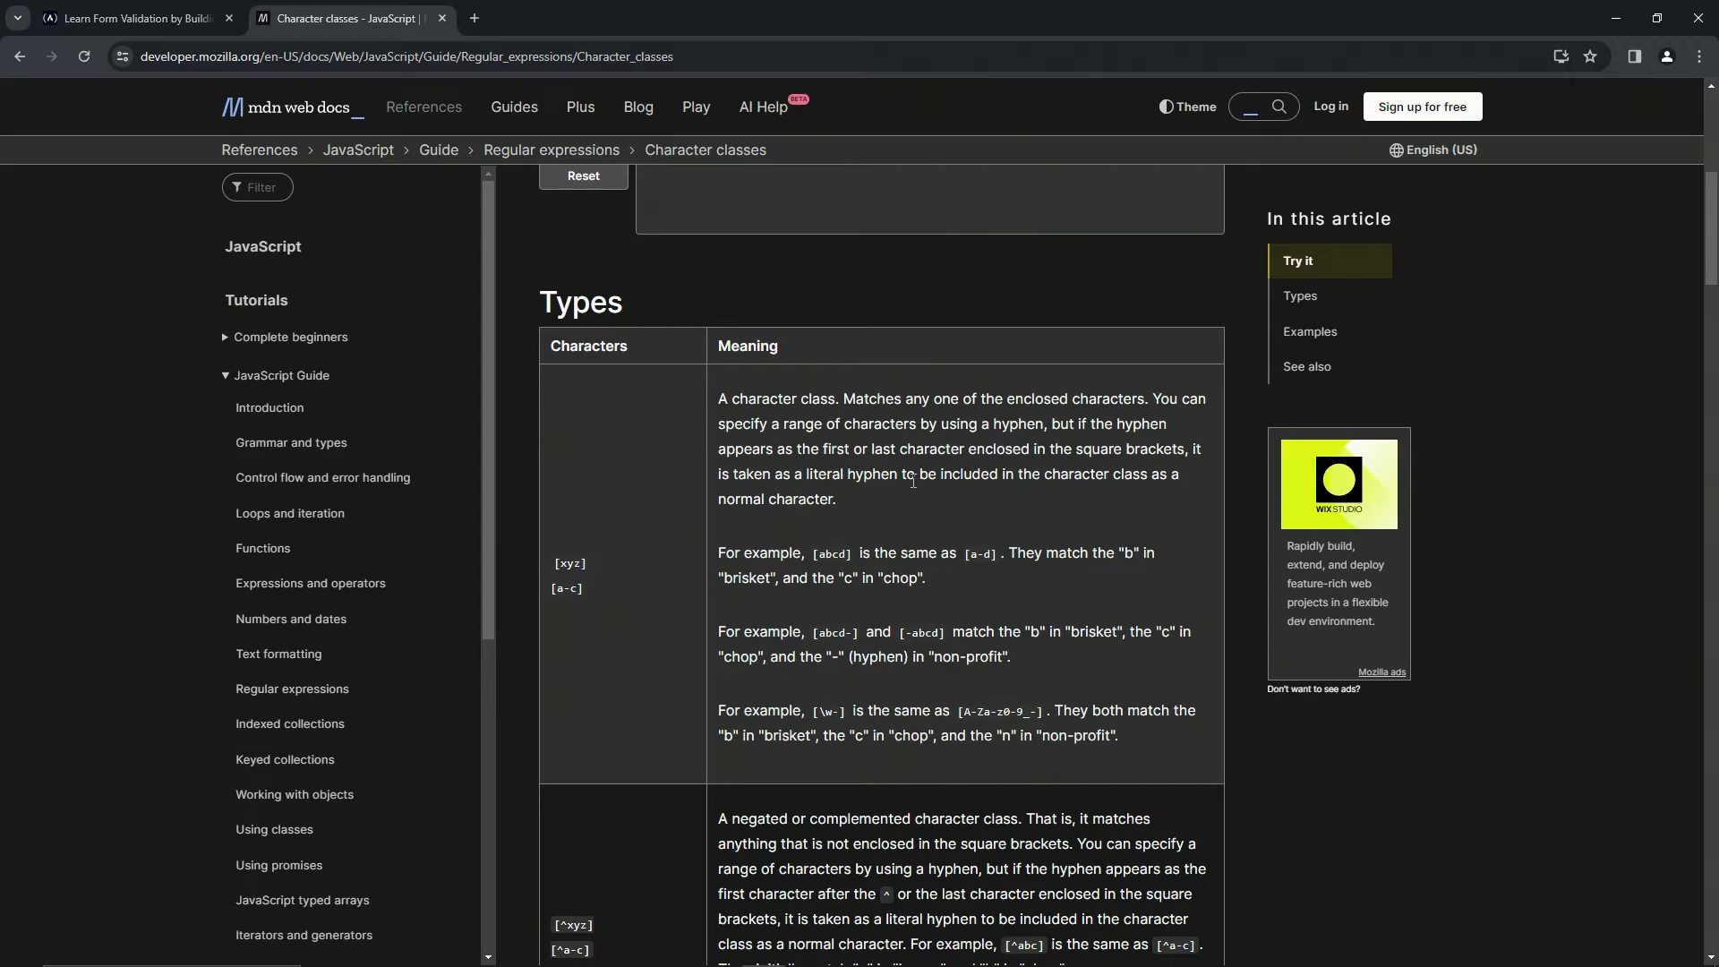
mouse_move(1083, 479)
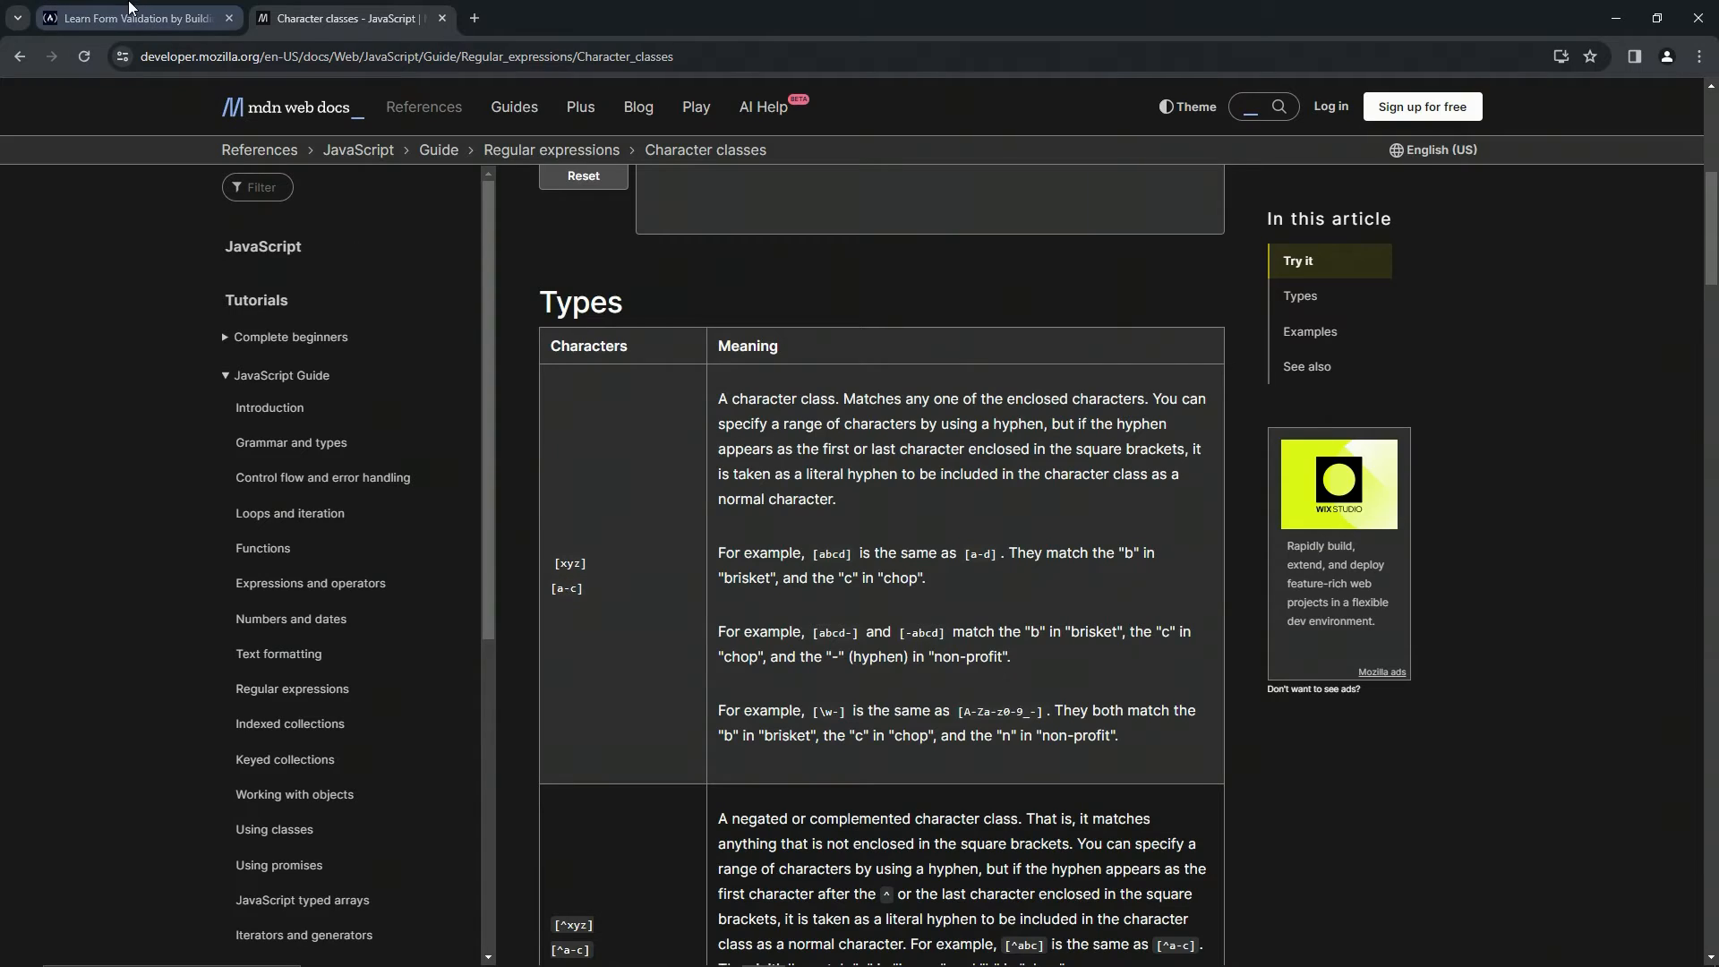
- Edit line 15's regex to /[0-9]e[0-9]/i and run Check Your Code
click(134, 18)
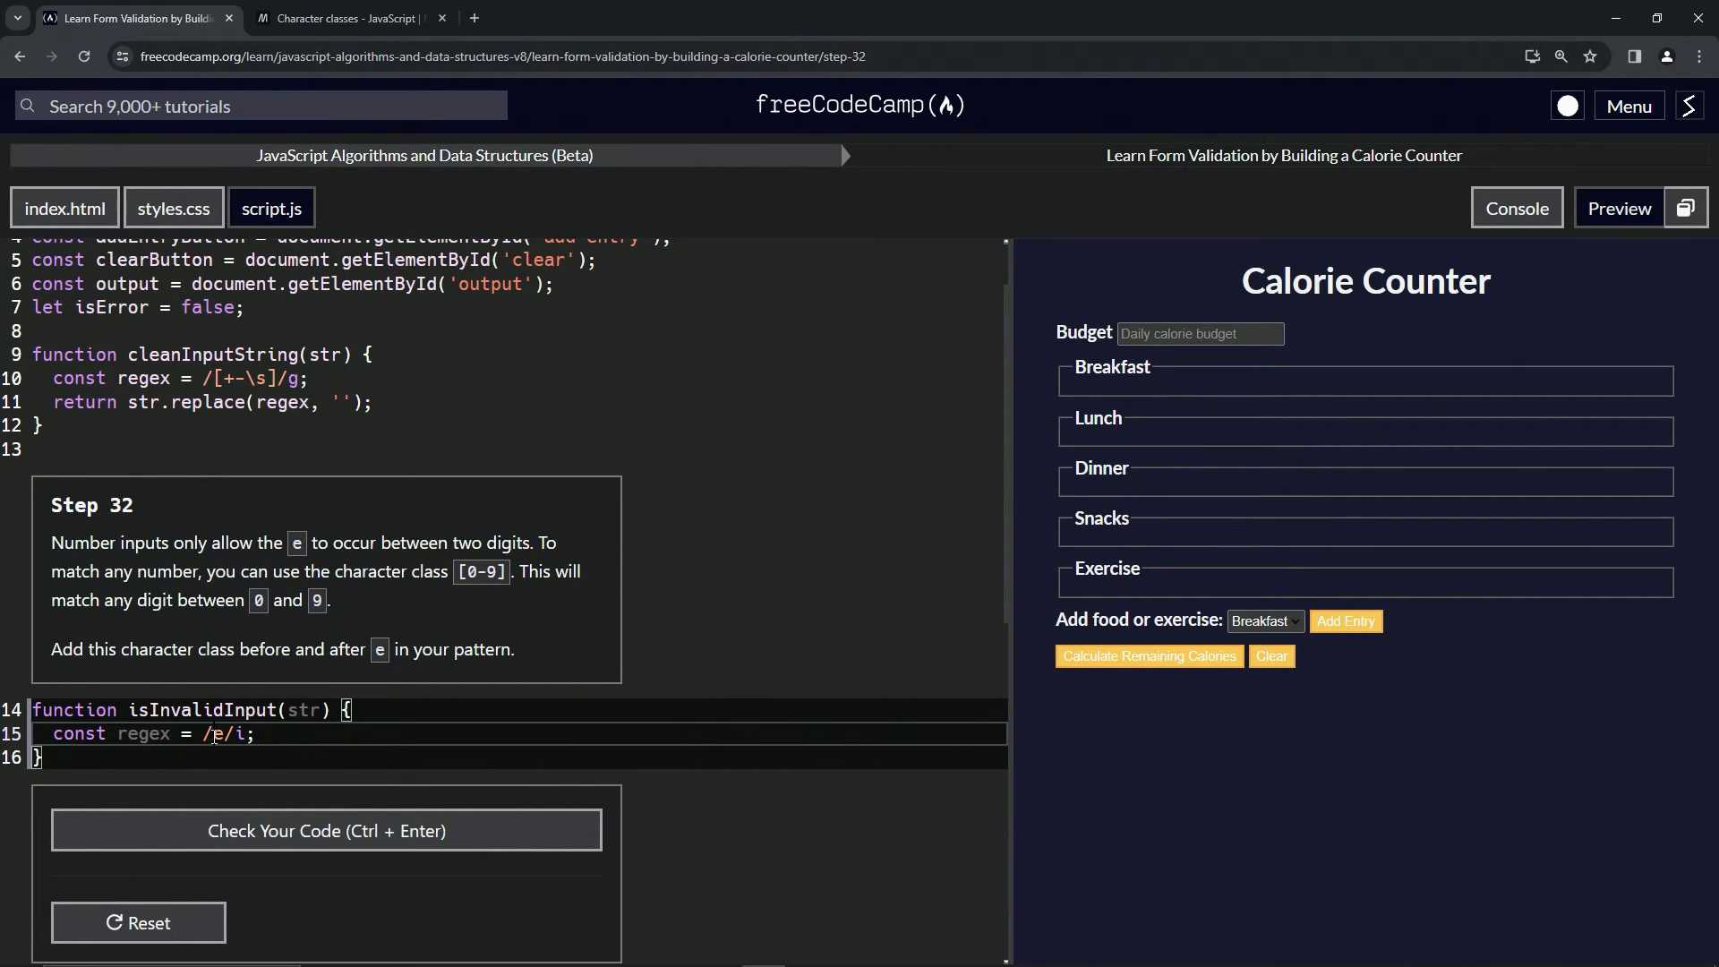
text([])
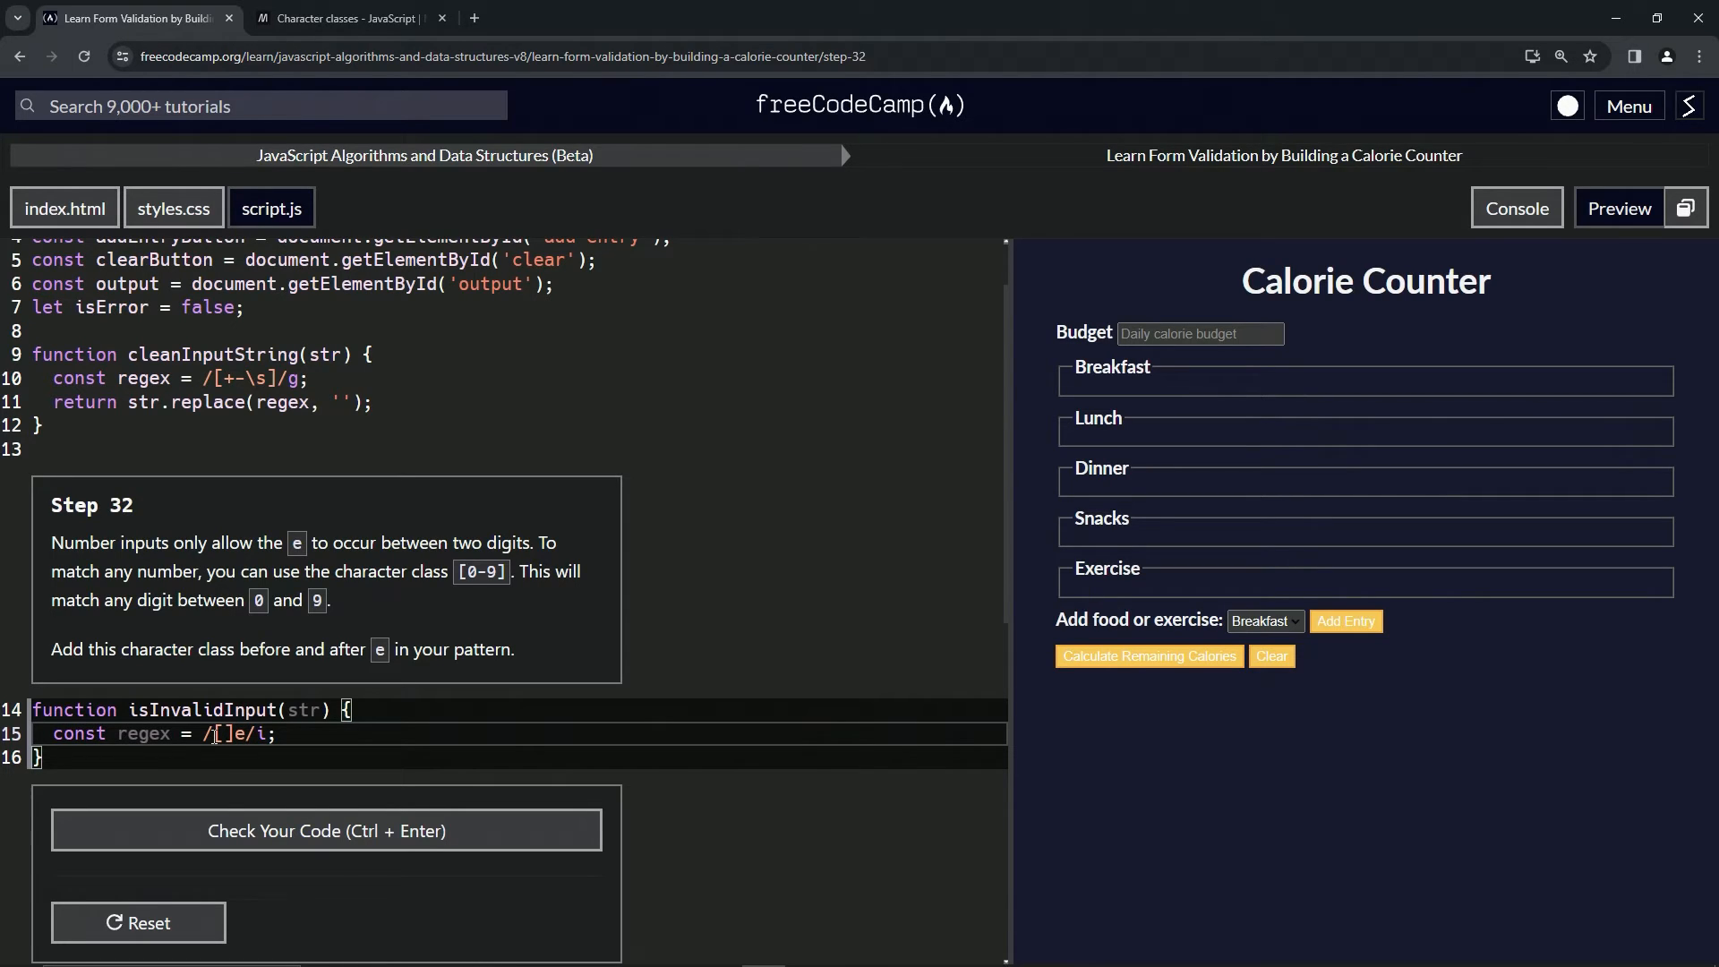
text(0-9)
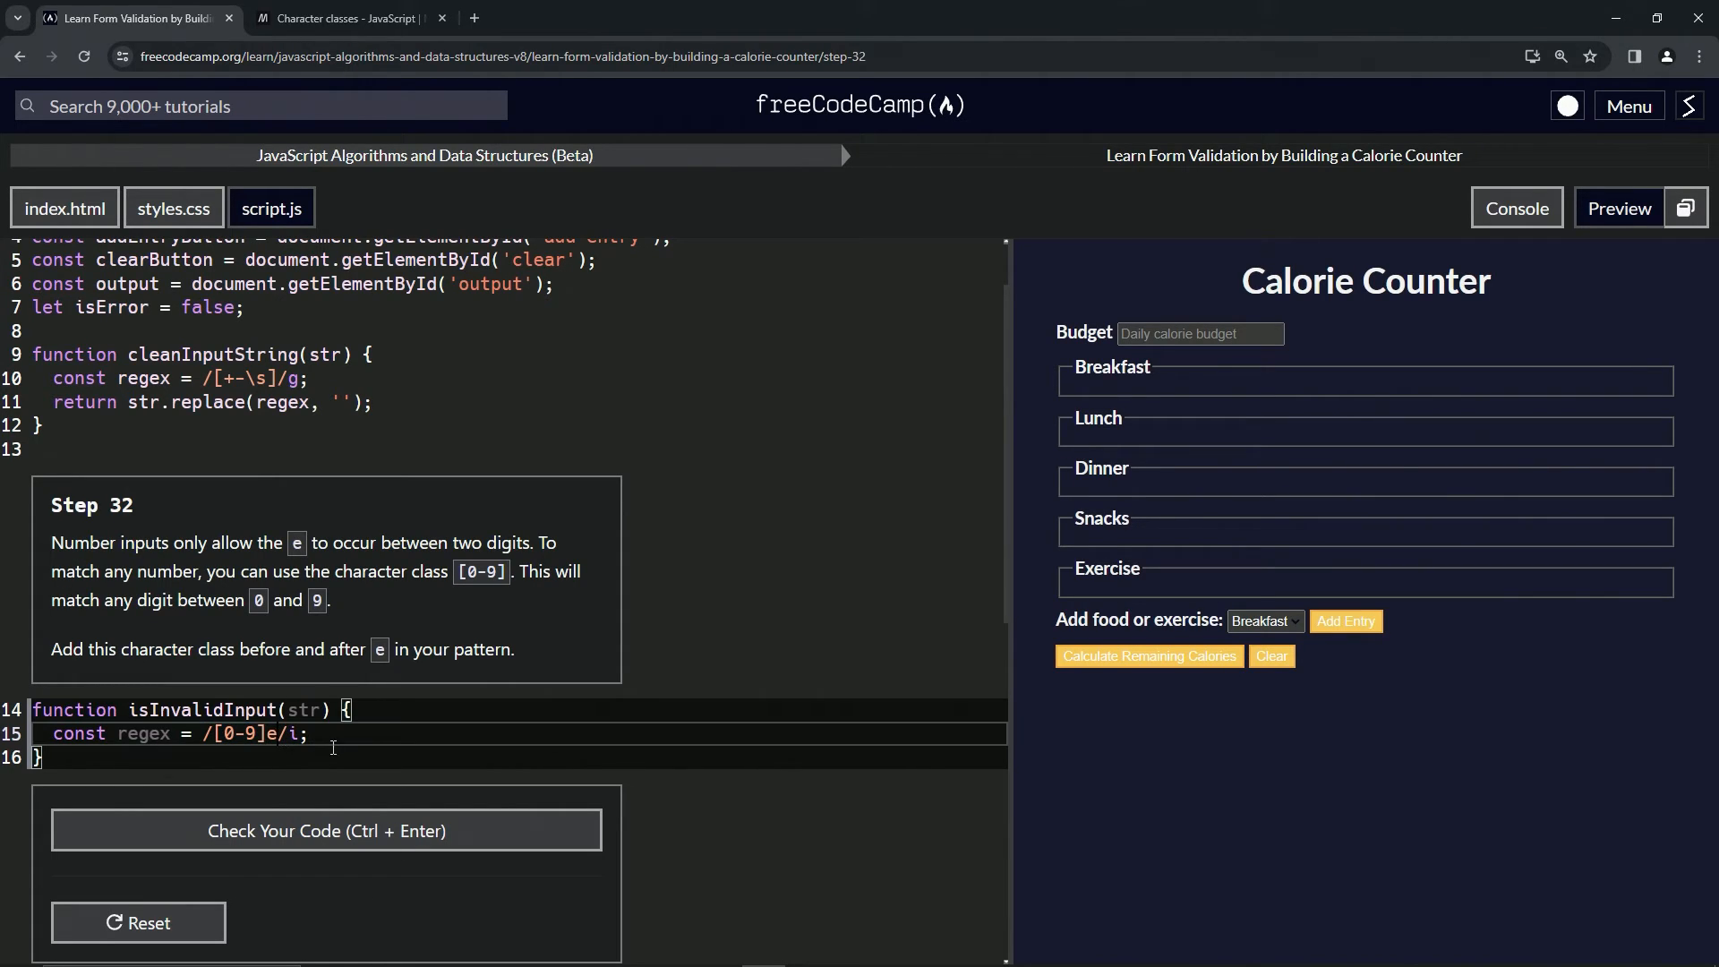
text([0-9])
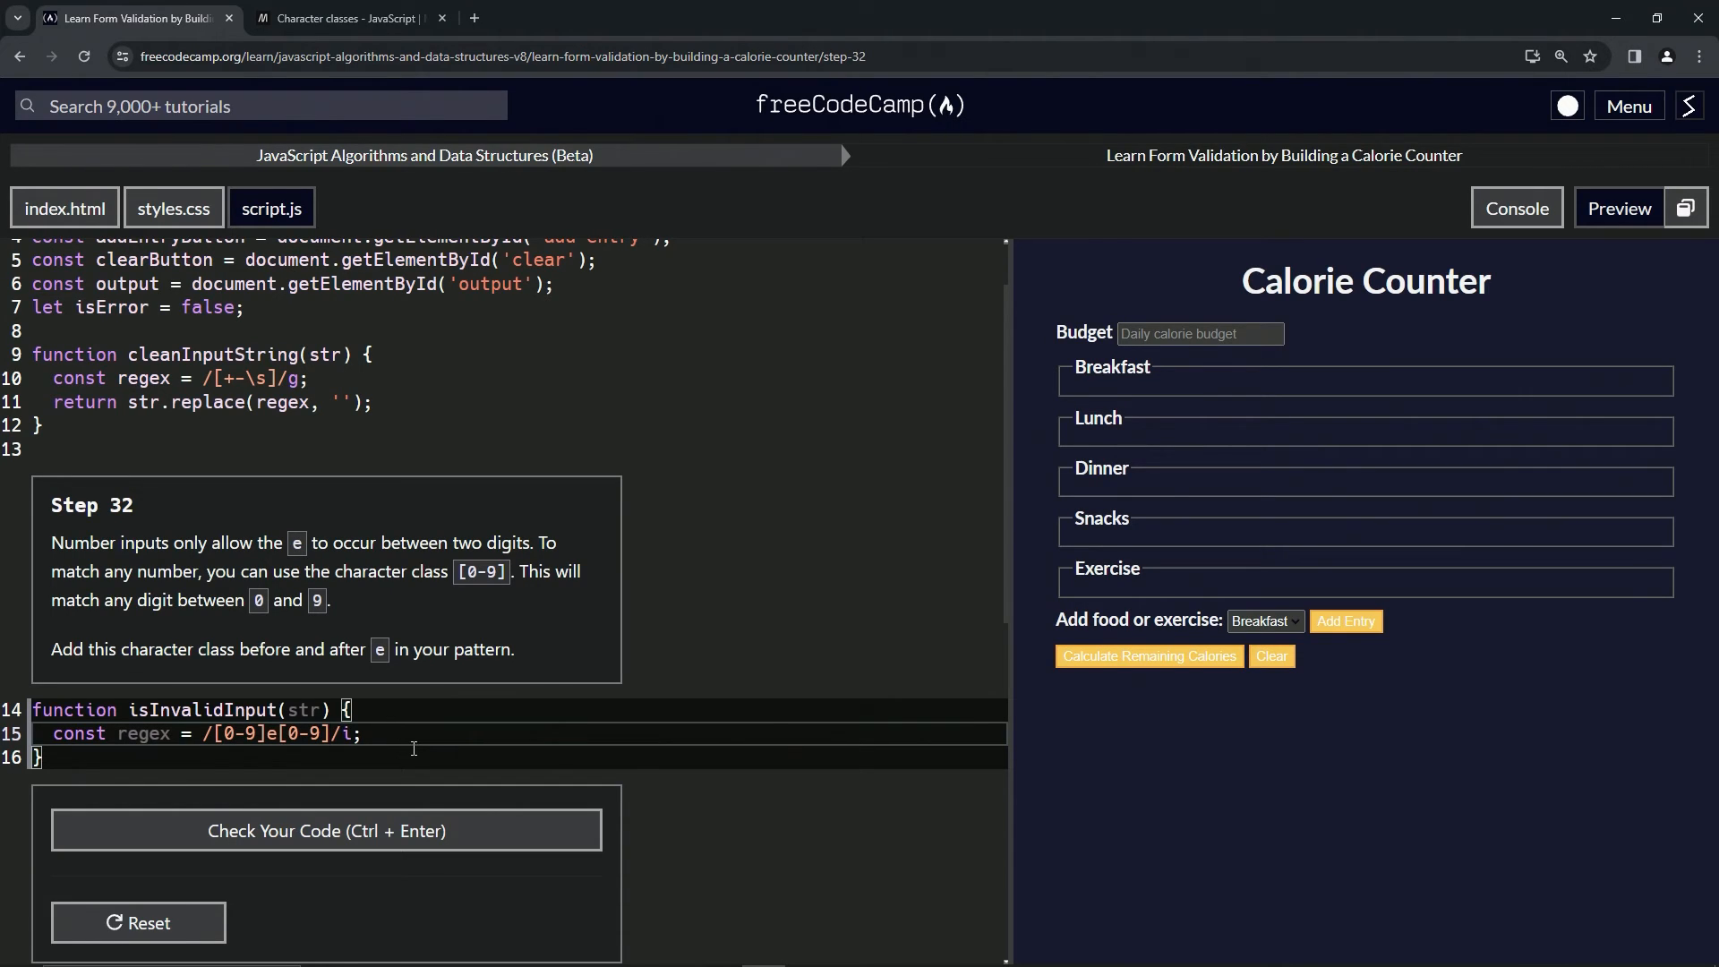
click(326, 831)
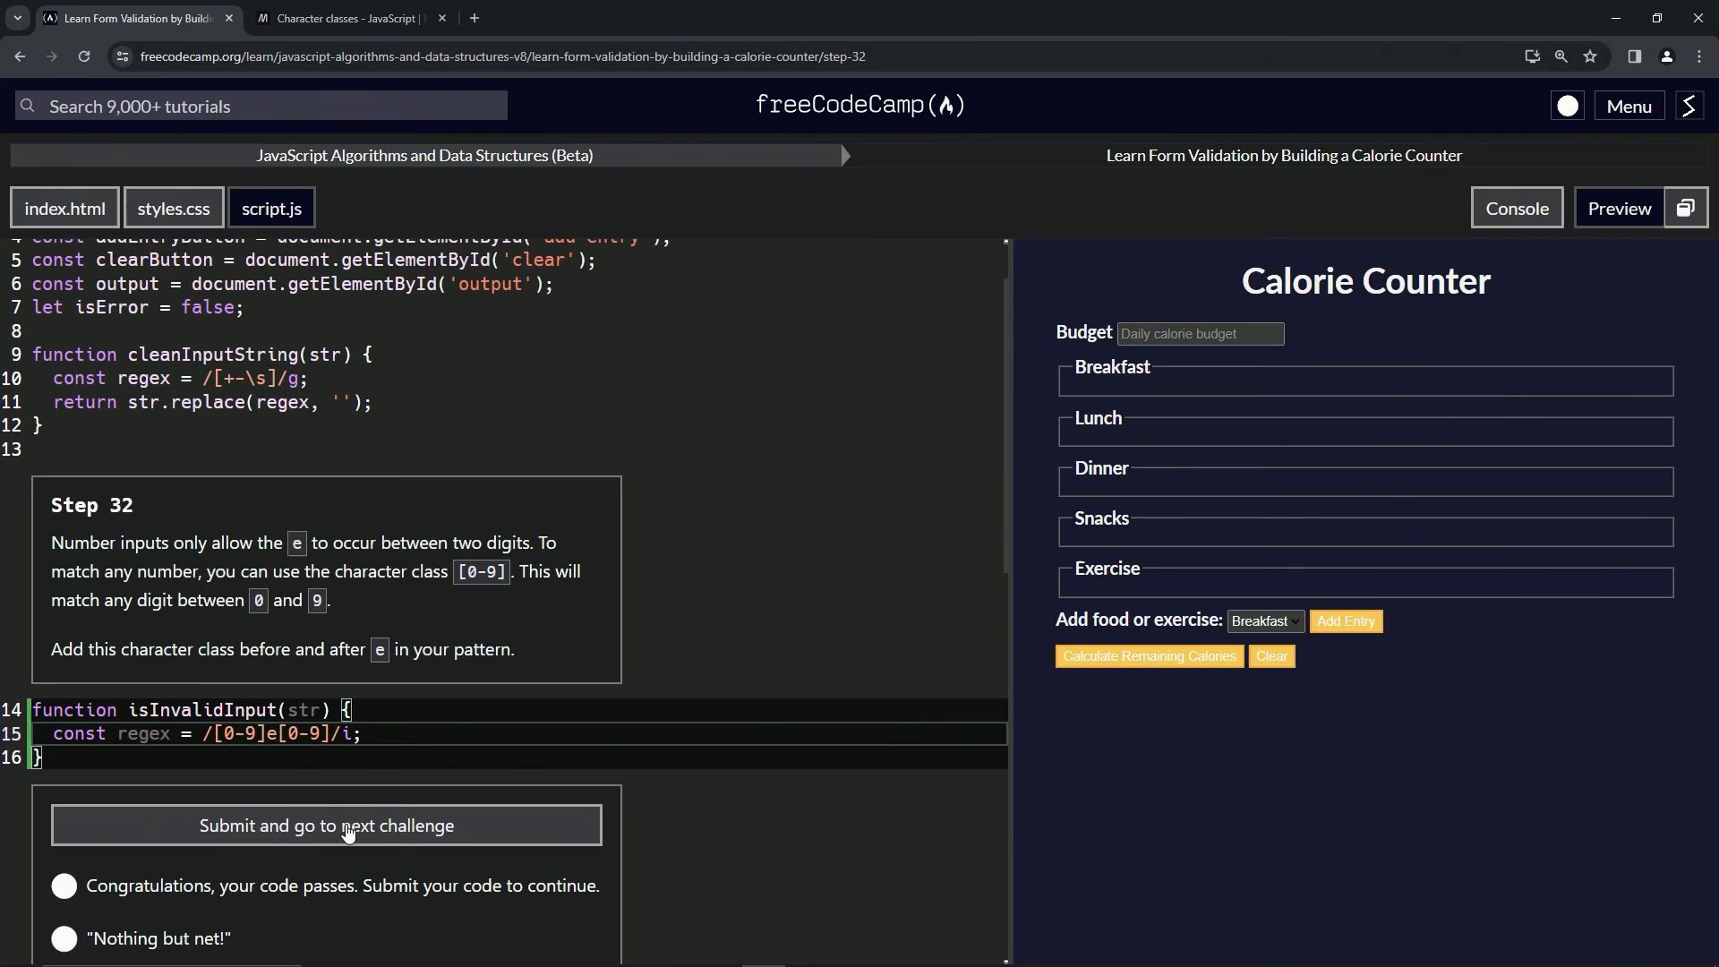
- Submit Step 32 and advance to Step 33 on the + modifier
click(326, 825)
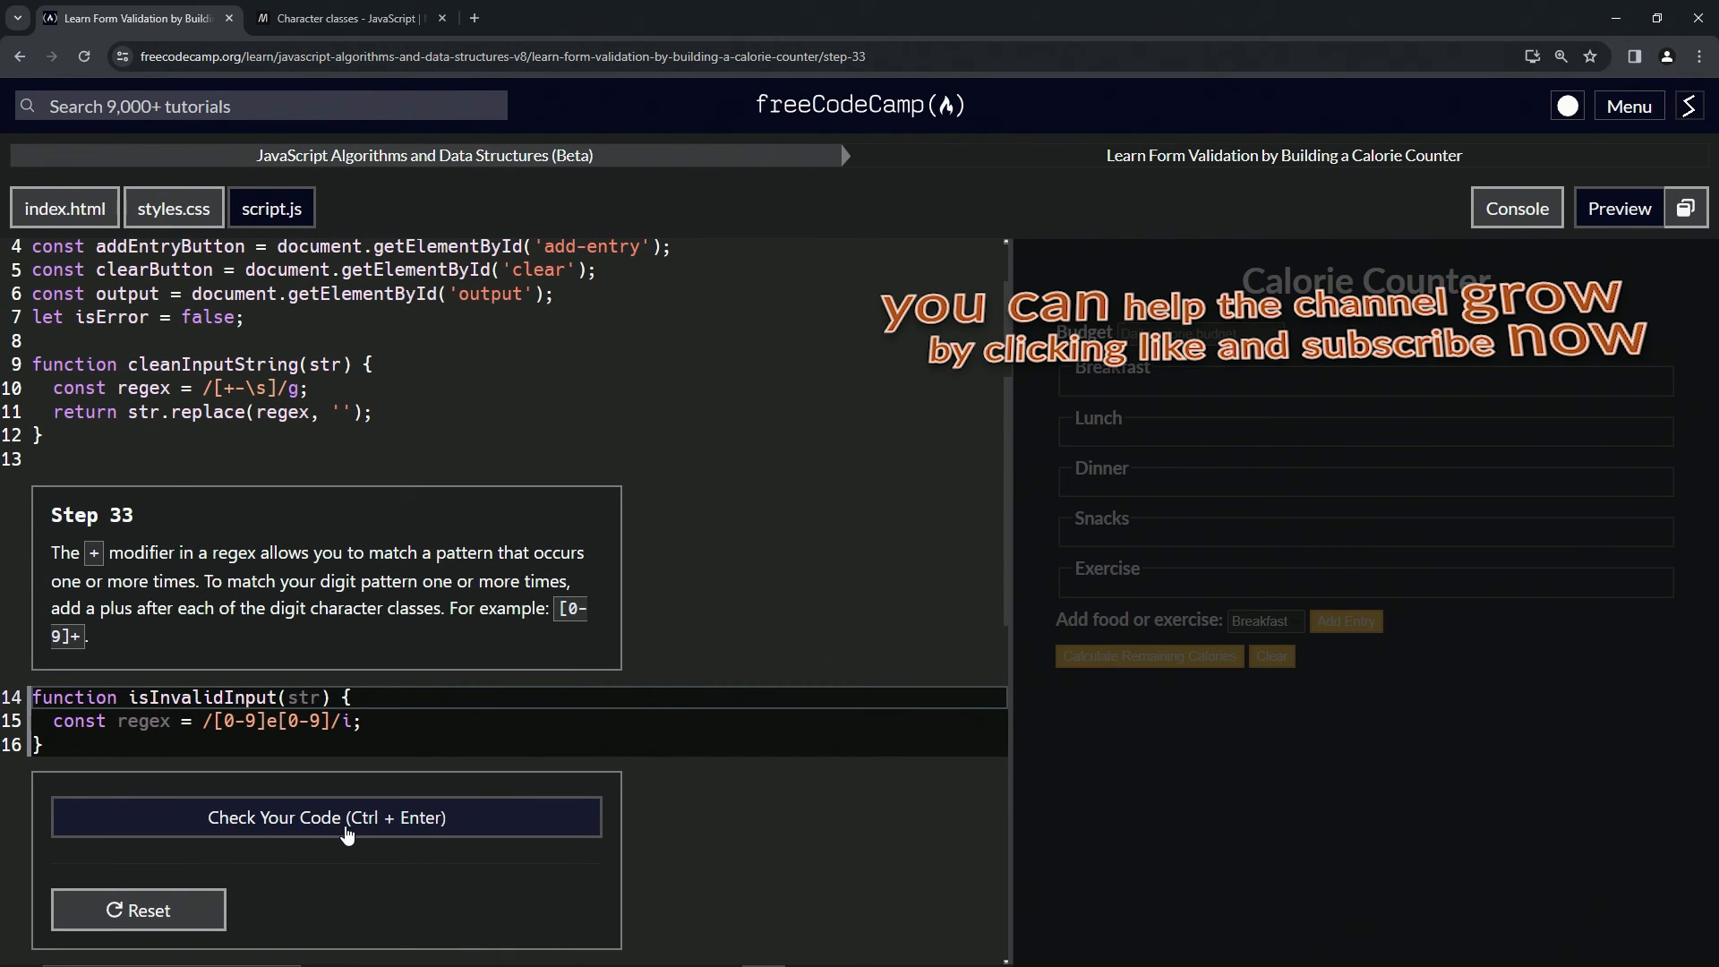
mouse_move(122, 539)
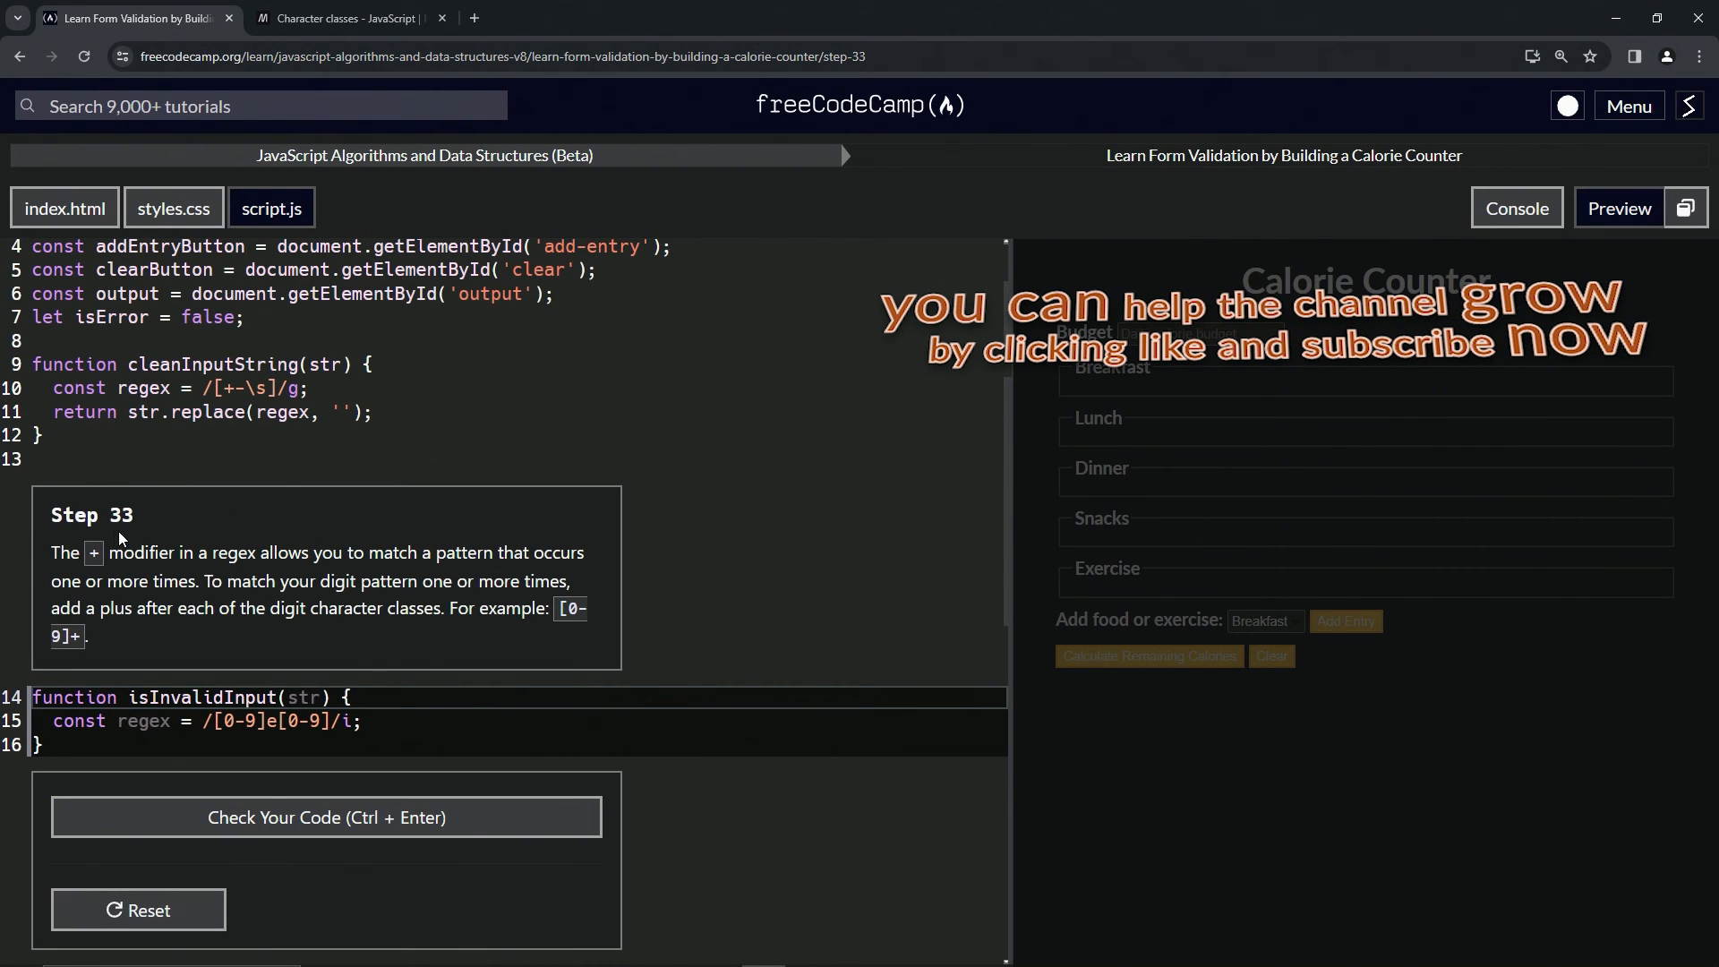